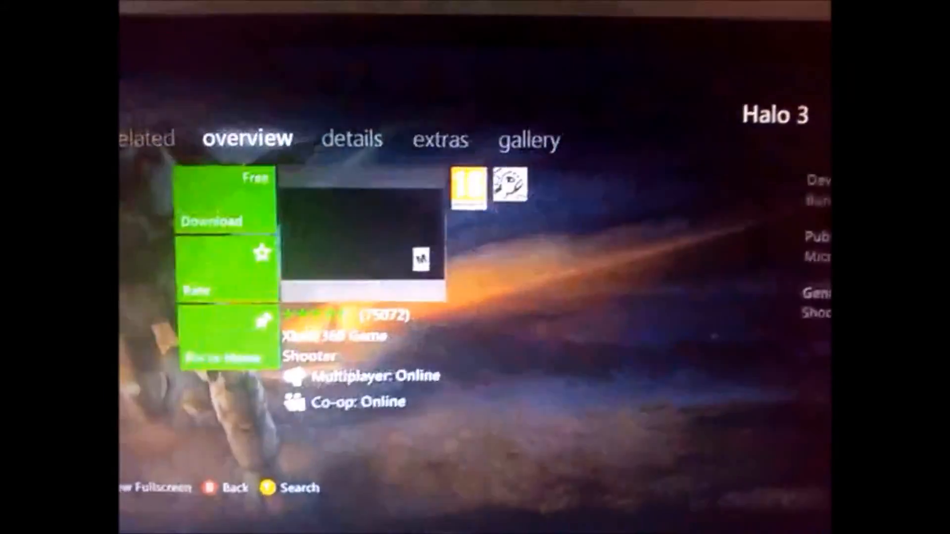
Select Halo 3's Free Download tile to bring up the free, 5.72 GB purchase confirmation.
click(212, 220)
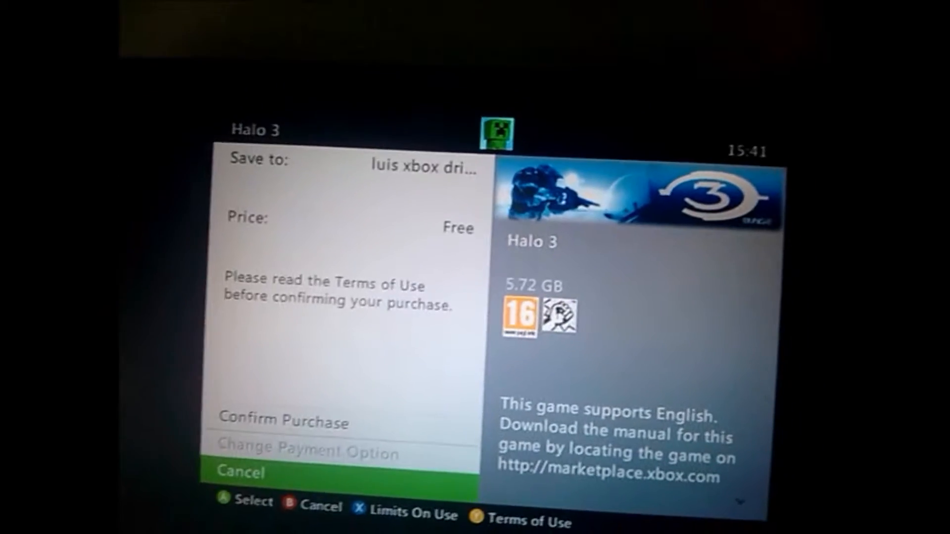
Choose Confirm Purchase to approve the free Halo 3 download.
click(281, 422)
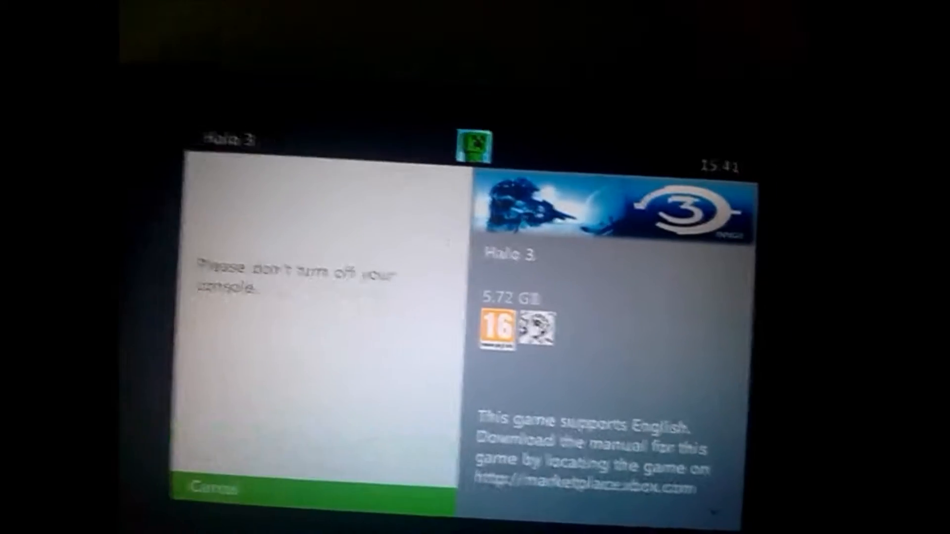